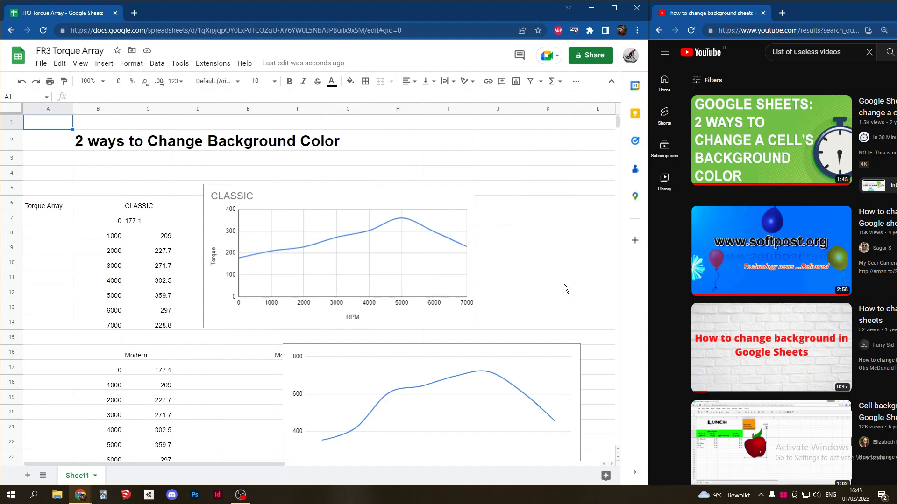
{"action": "mouse_move", "coordinate": [517, 166]}
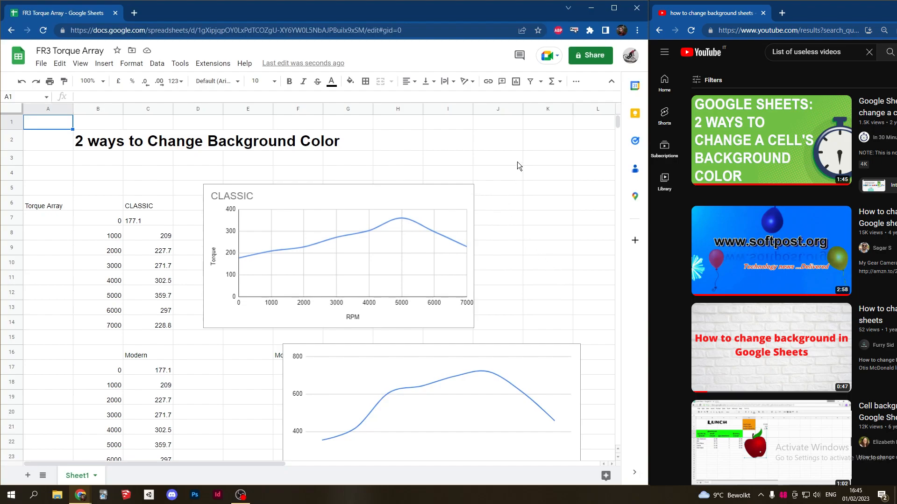
{"action": "mouse_move", "coordinate": [97, 156]}
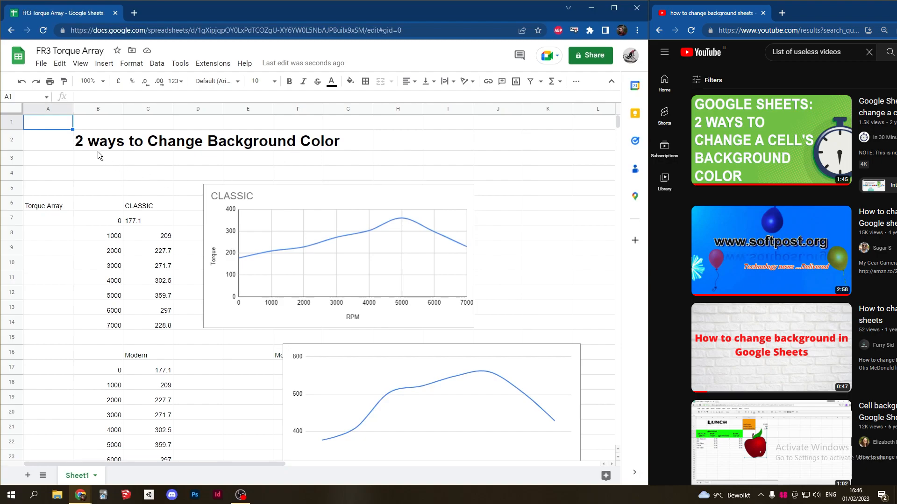
{"action": "mouse_move", "coordinate": [575, 297]}
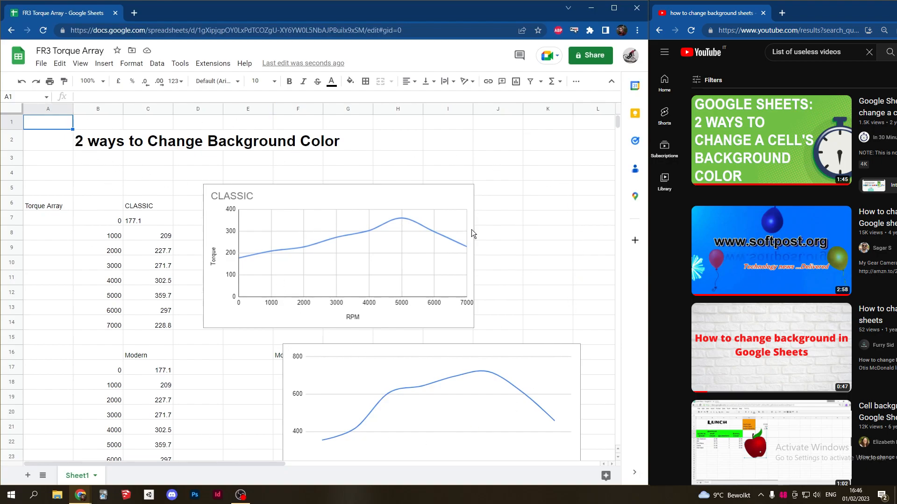
{"action": "mouse_move", "coordinate": [11, 113]}
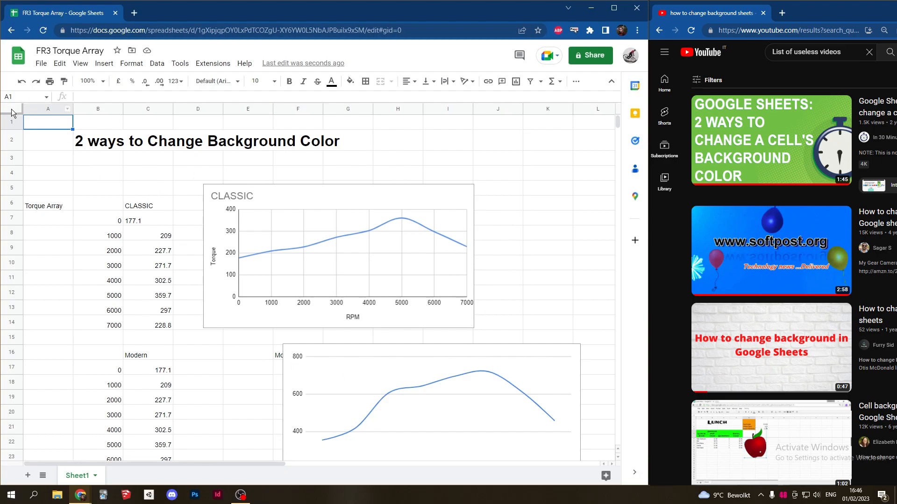
- Fill the whole sheet light green and move the CLASSIC torque values C10:C12 to K2:K4
{"action": "left_click", "coordinate": [350, 81]}
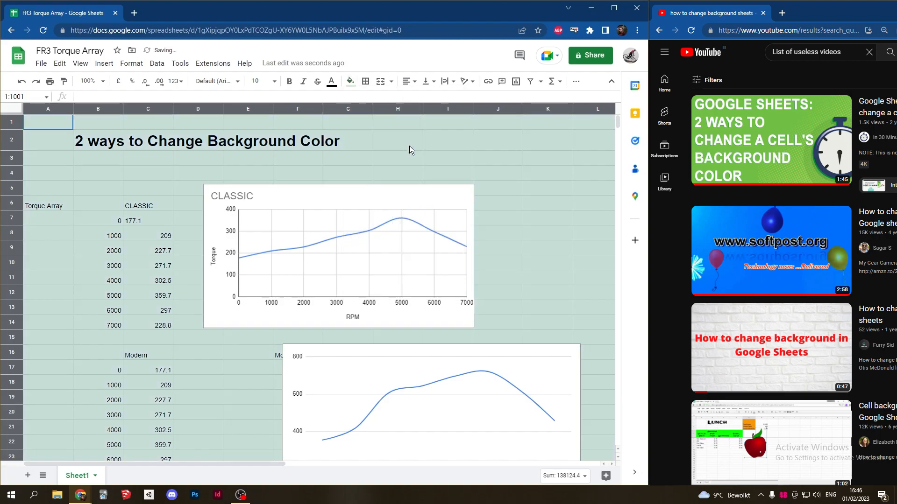
{"action": "left_click", "coordinate": [397, 140]}
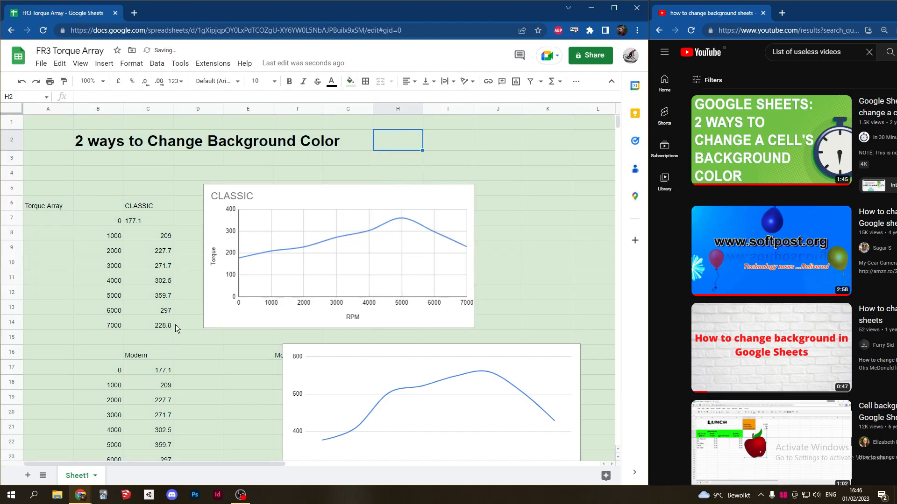
{"action": "left_click", "coordinate": [148, 265]}
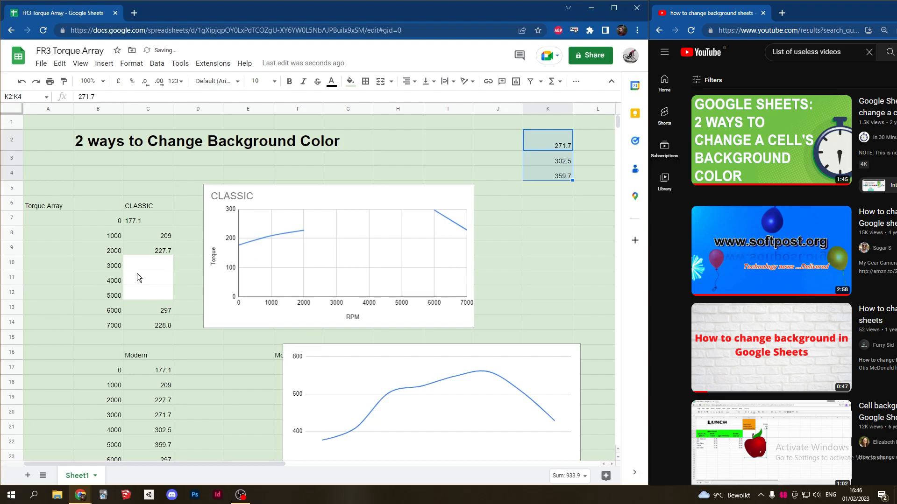
- Refill the emptied cells C10:C12 with the same light green as the rest of the sheet
{"action": "left_click", "coordinate": [147, 266]}
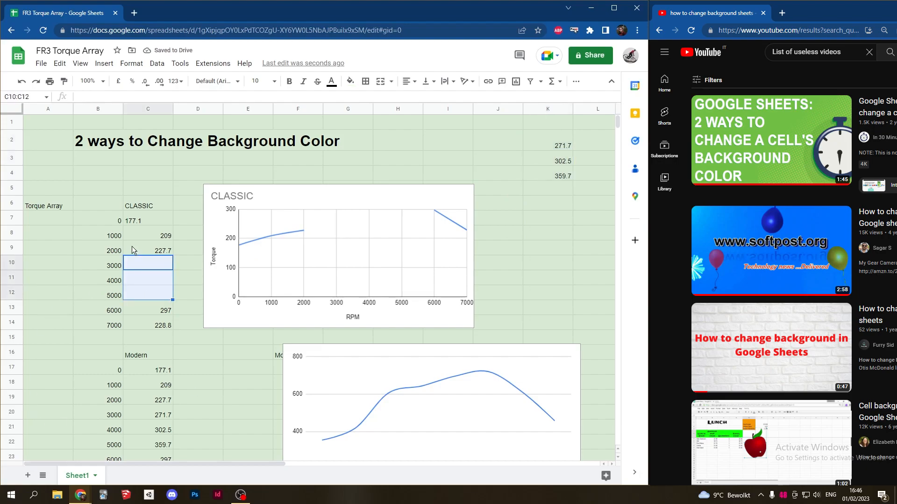
{"action": "left_click", "coordinate": [350, 82]}
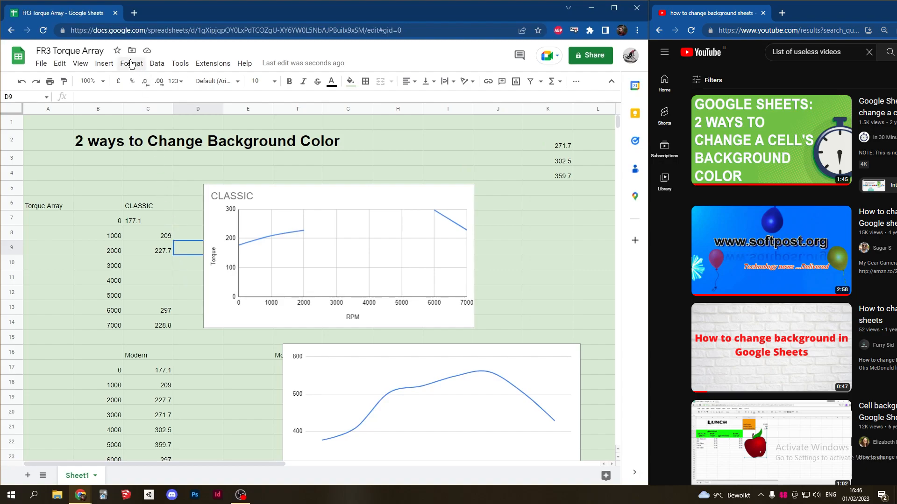
- Bring up the Alternating colours panel from the Format menu
{"action": "left_click", "coordinate": [131, 62]}
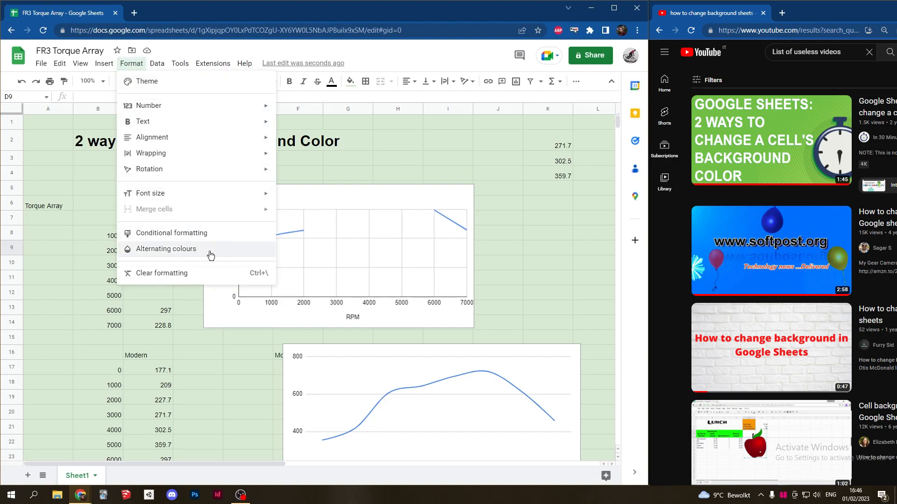
{"action": "left_click", "coordinate": [166, 249]}
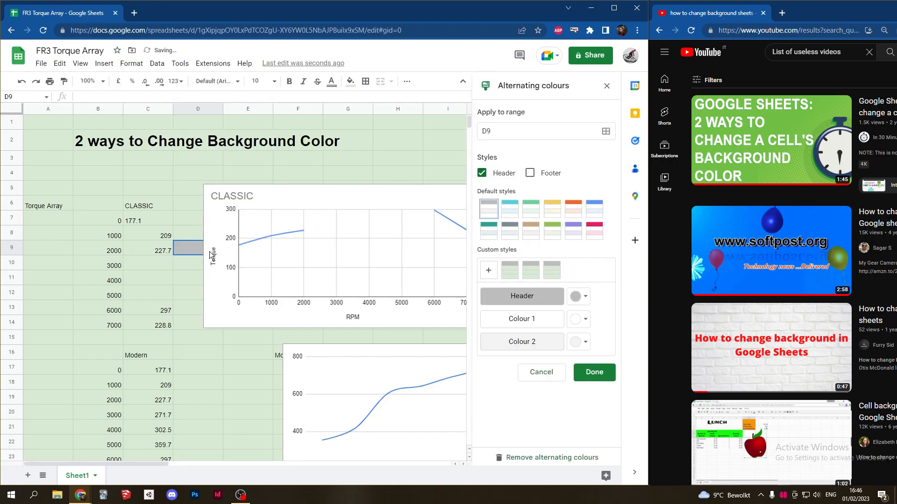
{"action": "mouse_move", "coordinate": [154, 195]}
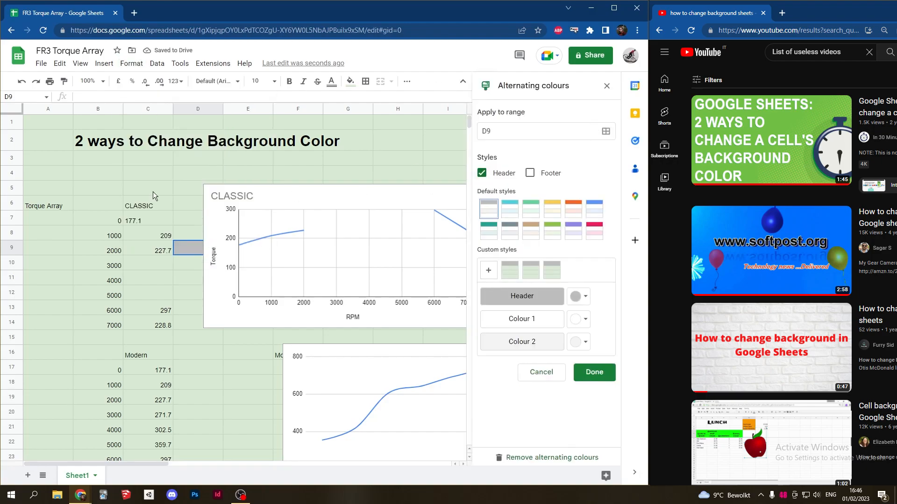
{"action": "mouse_move", "coordinate": [606, 131]}
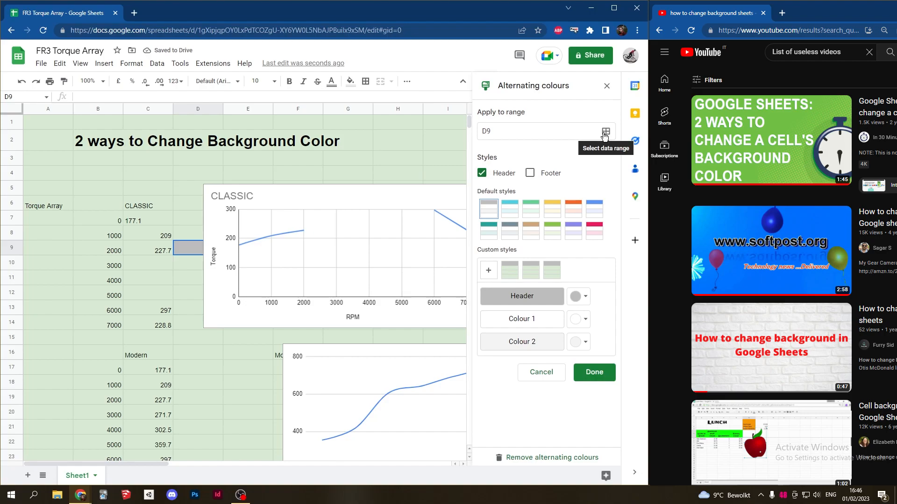
- Set the alternating colours range to the whole sheet, rows 1 to 1001
{"action": "left_click", "coordinate": [605, 132]}
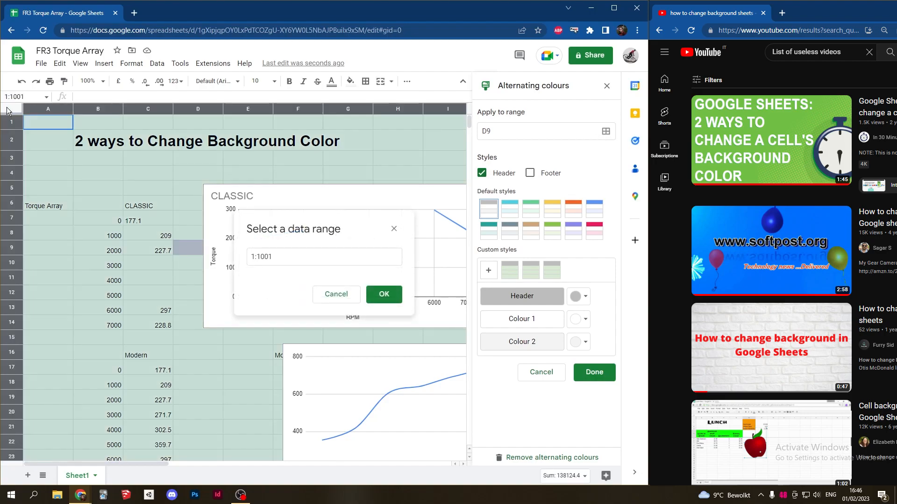
{"action": "left_click", "coordinate": [383, 294]}
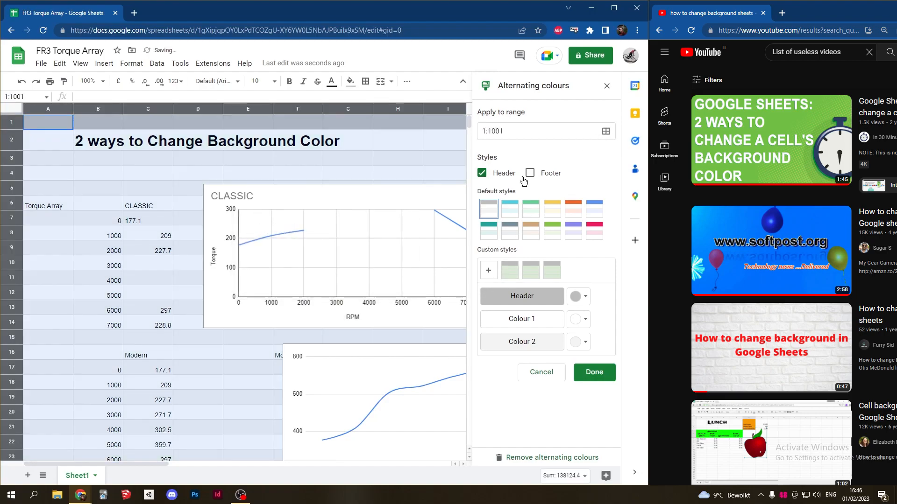
{"action": "left_click", "coordinate": [398, 122]}
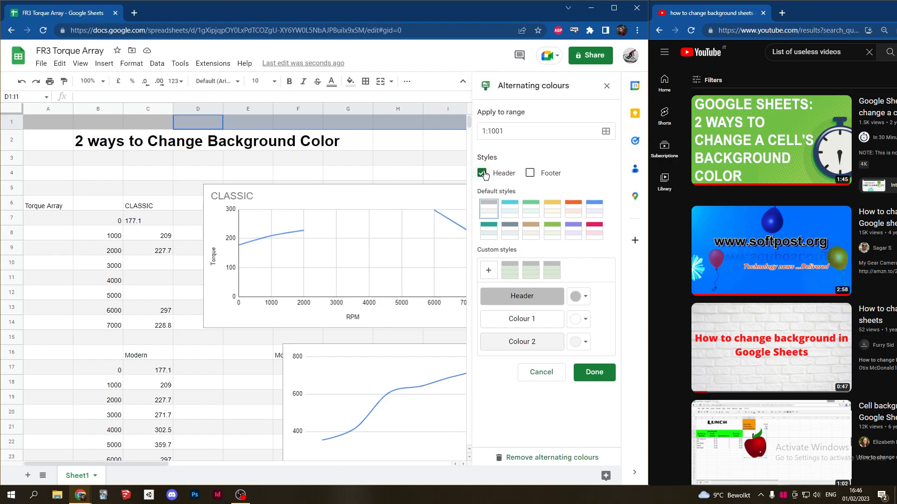
- Turn off the header row, use the plain light green custom style, and confirm with Done
{"action": "left_click", "coordinate": [482, 173]}
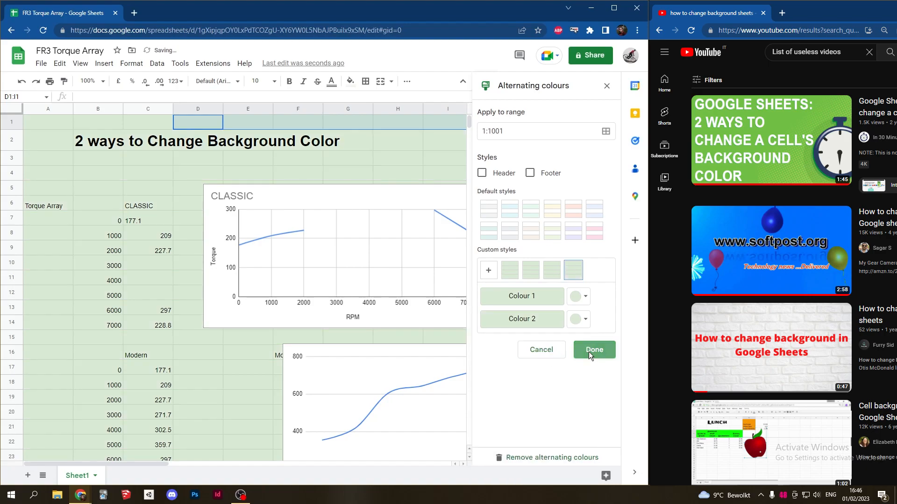
{"action": "left_click", "coordinate": [593, 349]}
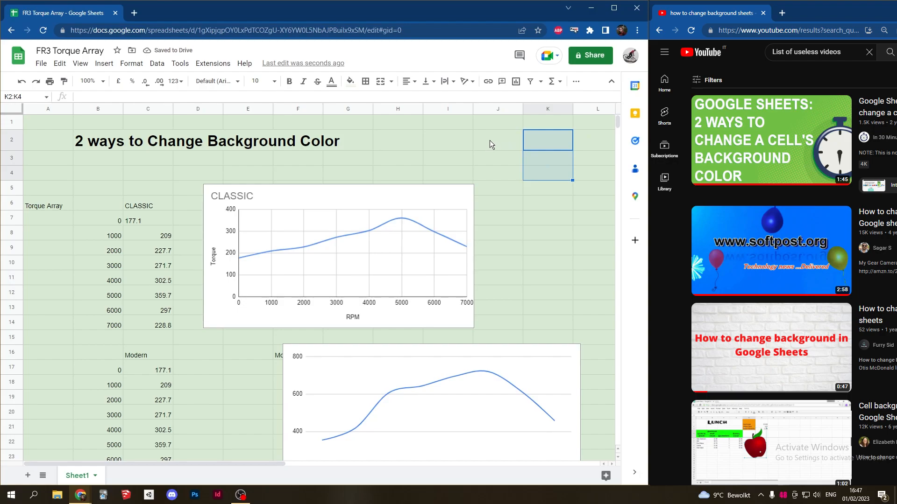
- Move K2:K4 back to C10:C12 and check J2:K2 keeps the light green fill
{"action": "left_click", "coordinate": [497, 140]}
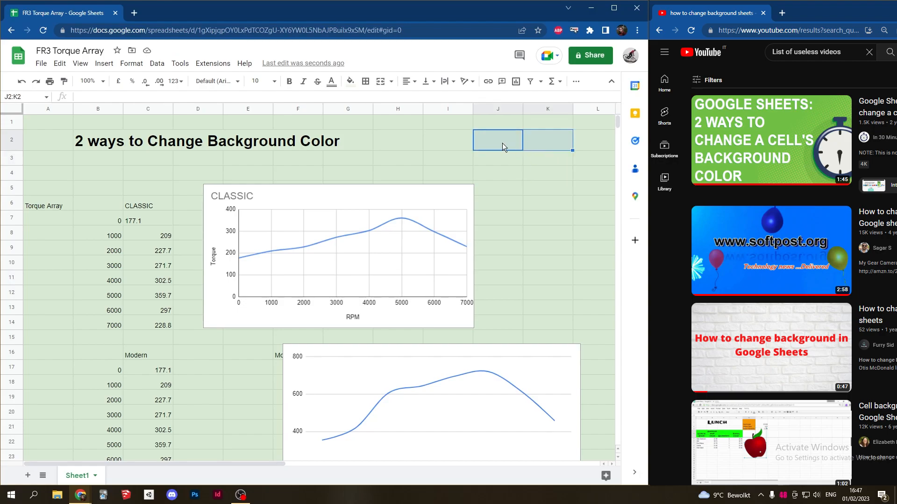